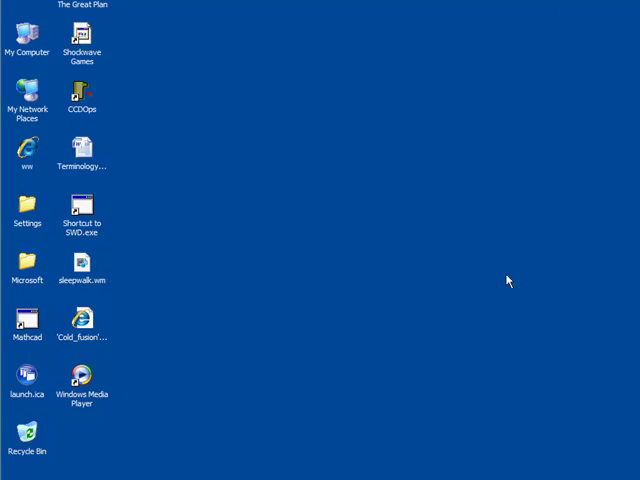
mouse_move(29, 151)
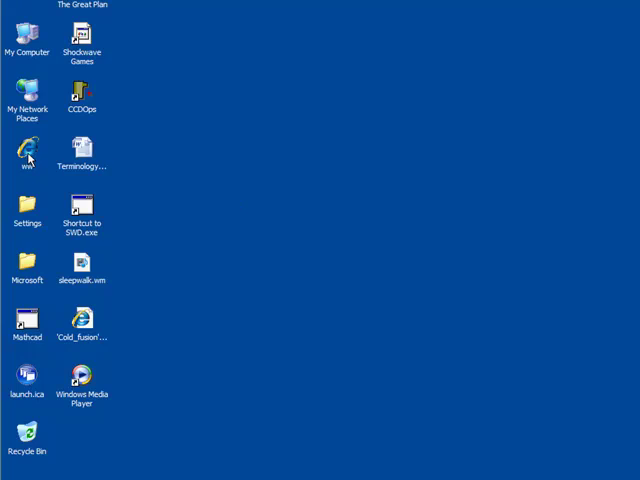
- Launch Internet Explorer from the desktop shortcut to load the WAPP+ page
double_click(27, 150)
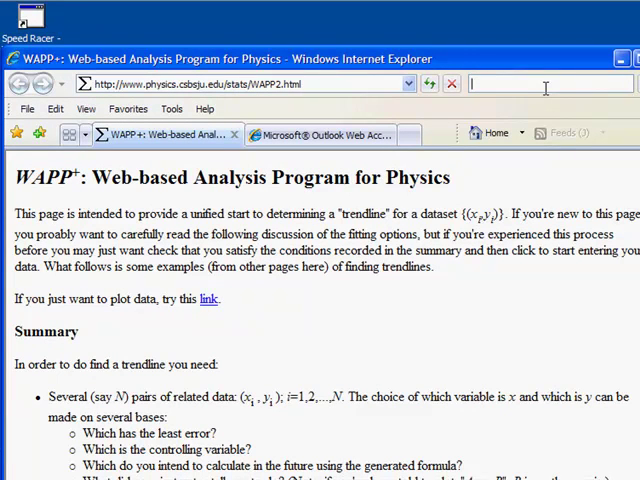
- Choose bulk copy-and-paste data entry with x and y errors for each point
type("wapp+")
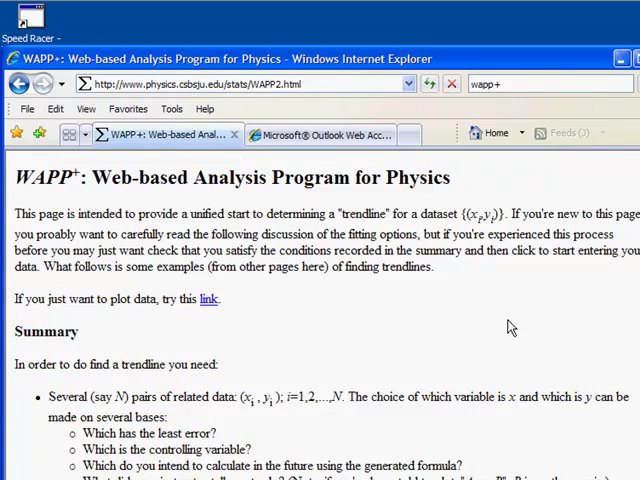
scroll("down", 3)
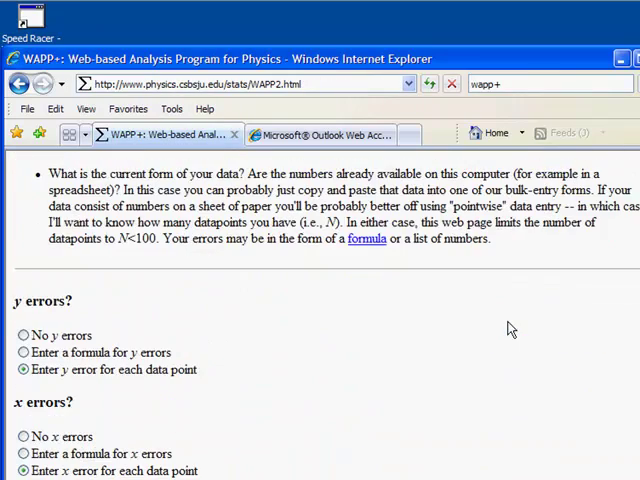
mouse_move(110, 403)
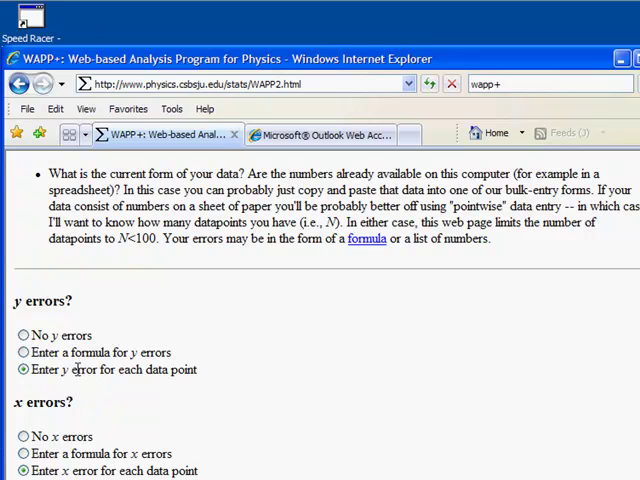
scroll("down", 3)
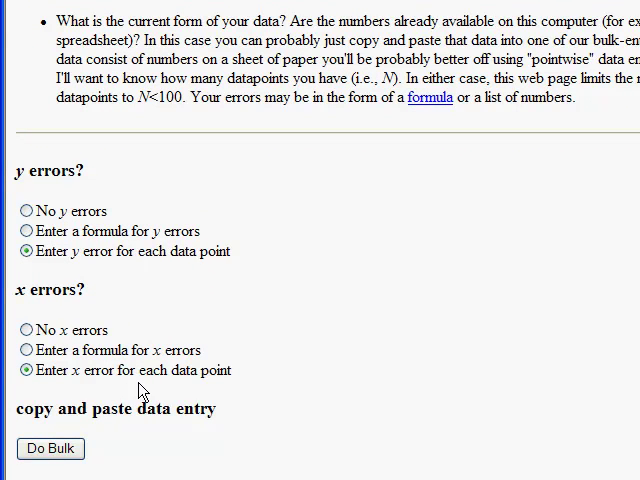
left_click(57, 449)
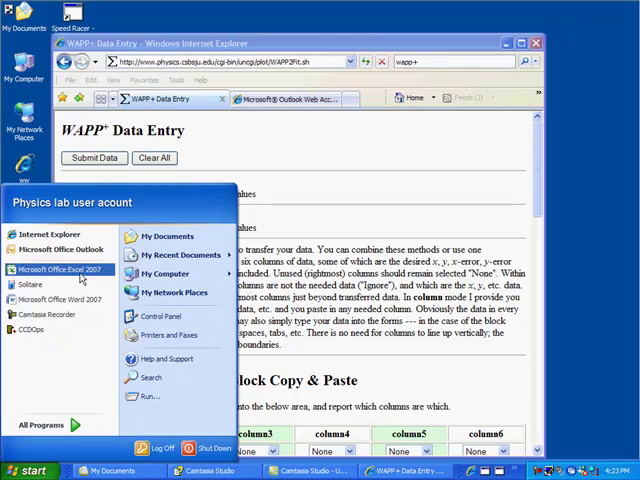
- Launch Excel and browse to the folder holding the 105_2 lab workbook
left_click(58, 269)
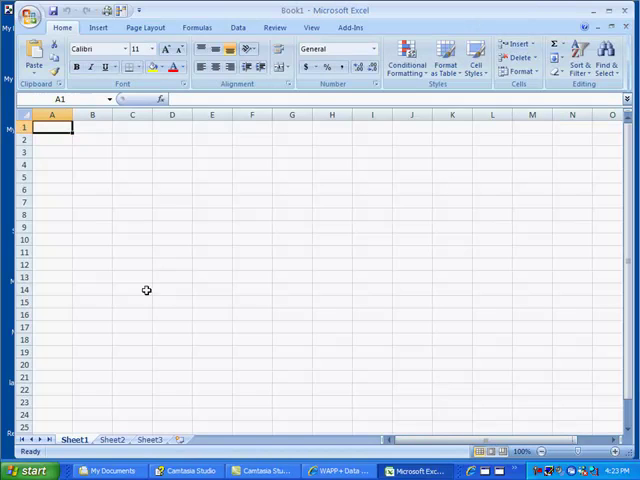
left_click(37, 17)
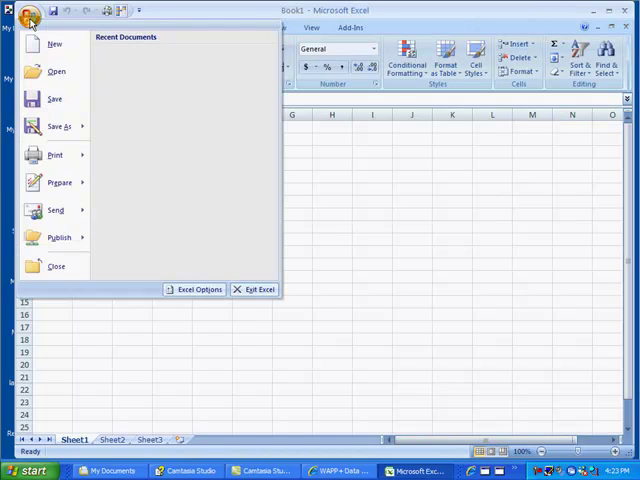
left_click(52, 72)
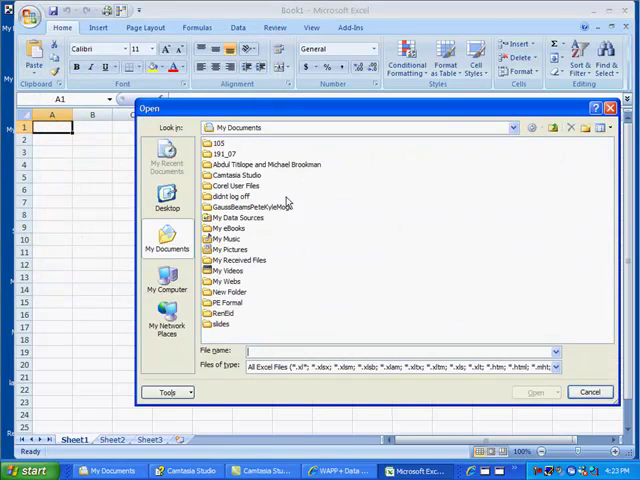
double_click(218, 142)
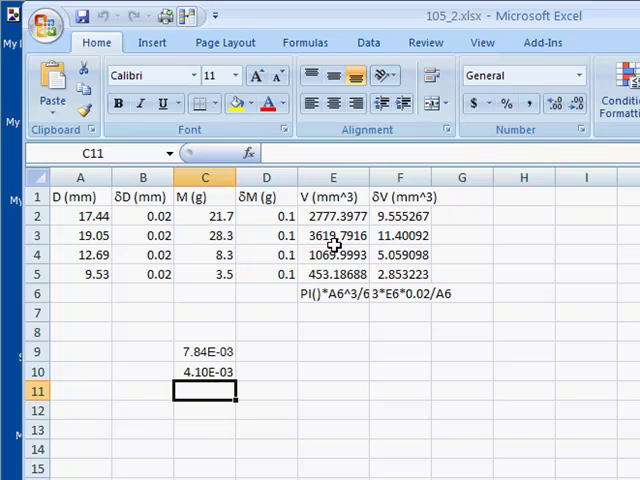
mouse_move(400, 235)
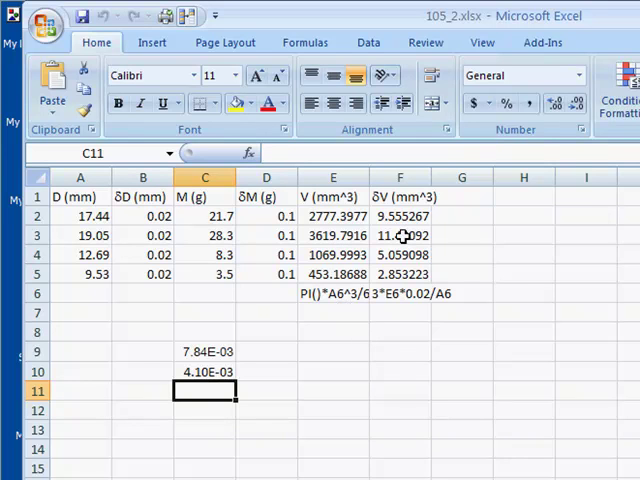
mouse_move(114, 223)
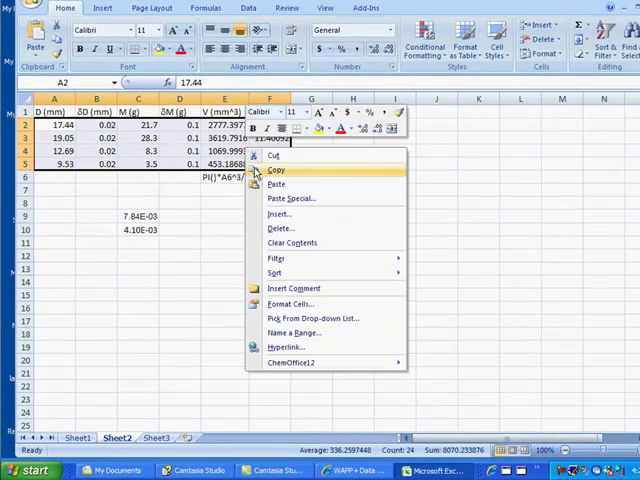
- Copy the selected Excel rows and paste them into WAPP+'s block entry area
left_click(277, 170)
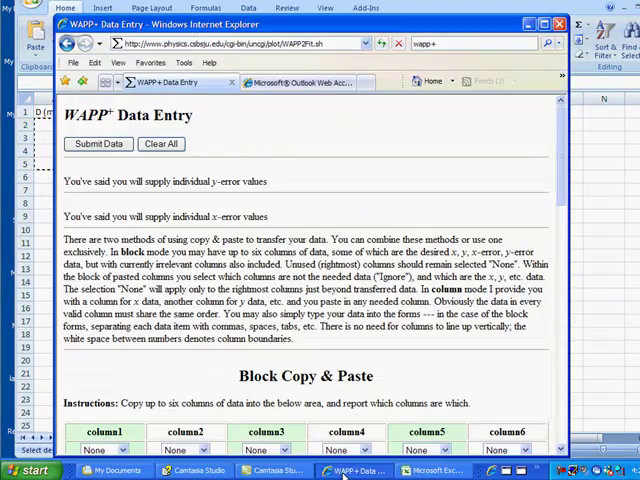
right_click(220, 170)
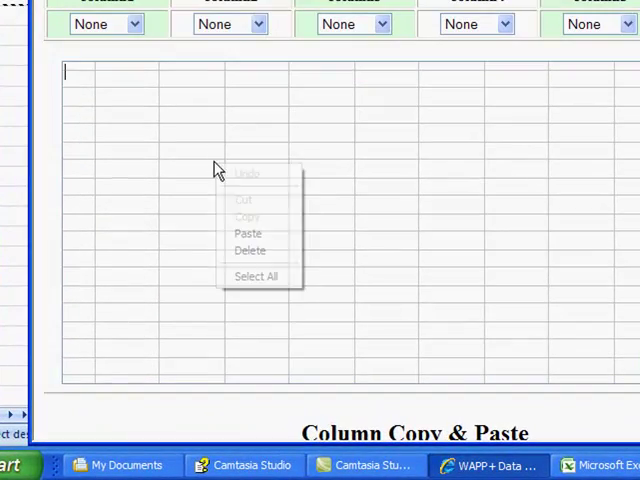
left_click(248, 233)
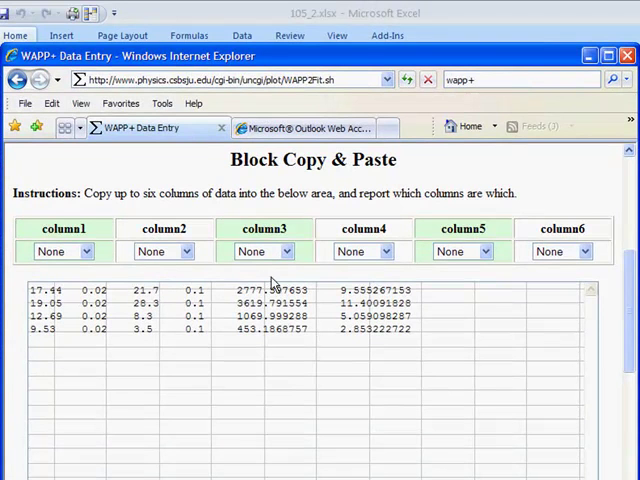
- Assign columns: mass as y, mass uncertainty as y errors, volume as x, diameter ignored
left_click(263, 251)
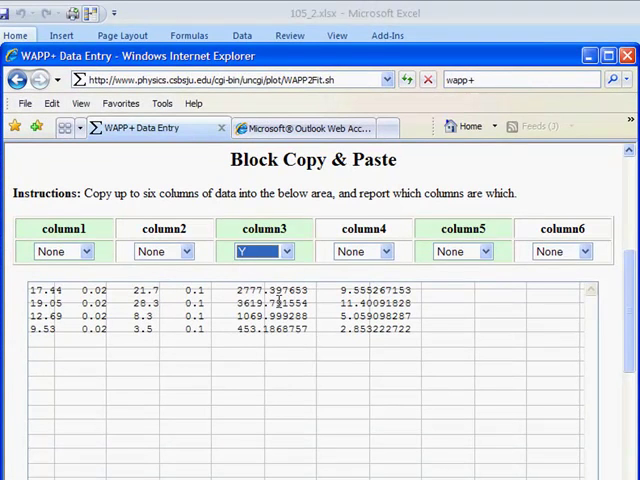
left_click(363, 251)
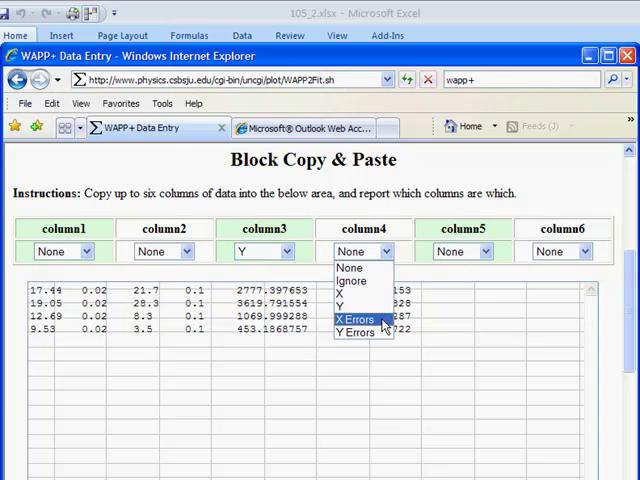
left_click(357, 331)
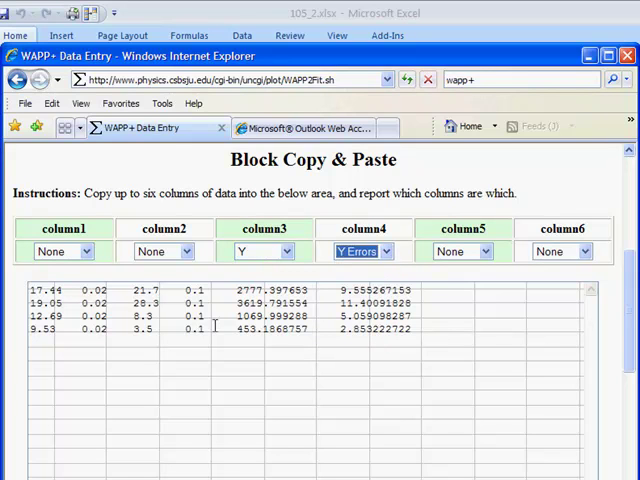
mouse_move(437, 303)
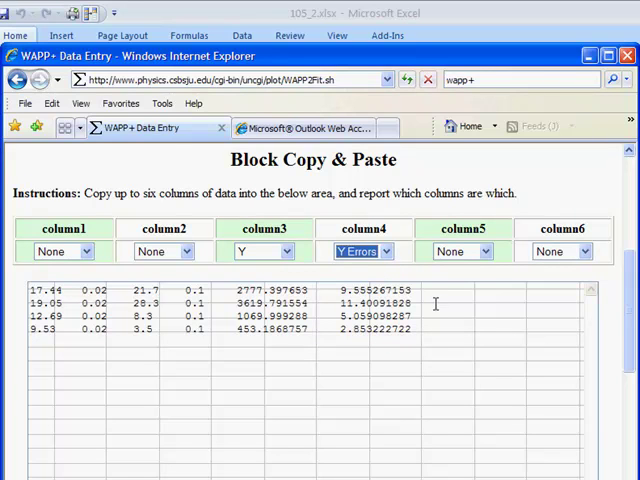
mouse_move(463, 284)
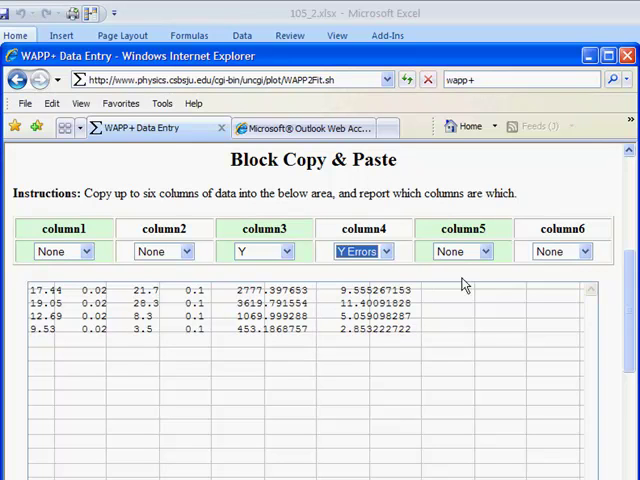
left_click(460, 251)
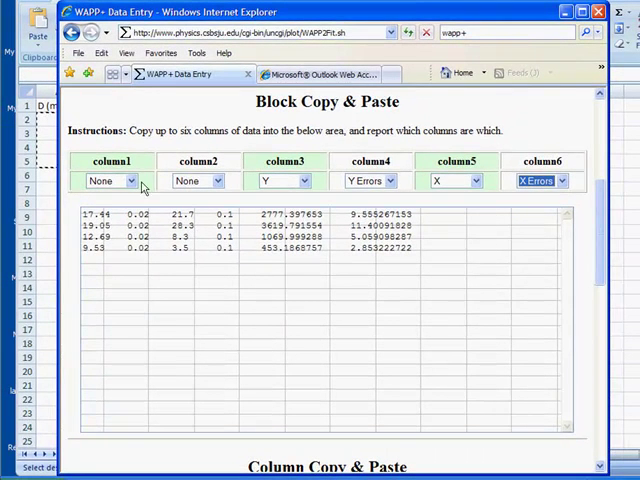
left_click(130, 181)
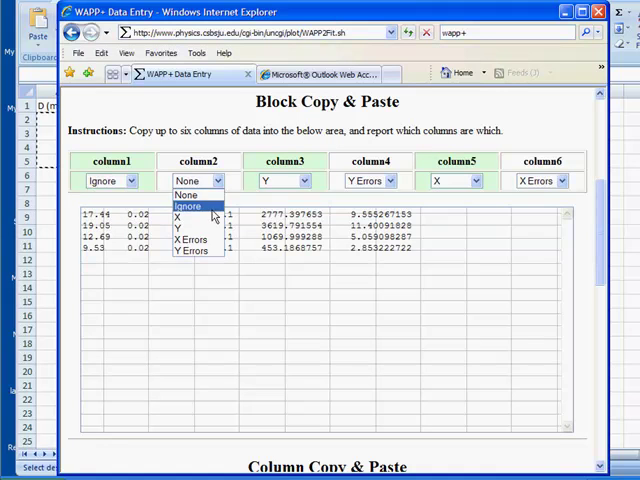
- Submit the data for a linear y=A+Bx fit
scroll("down", 3)
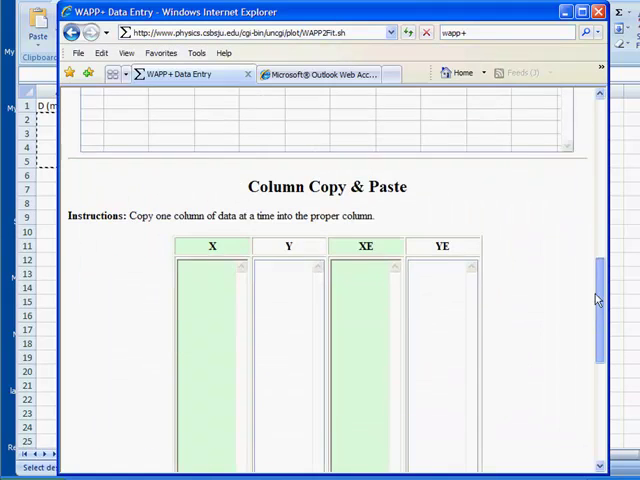
scroll("down", 3)
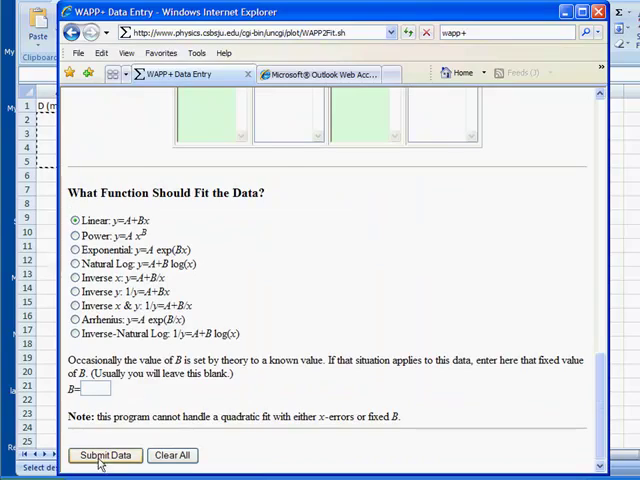
left_click(105, 455)
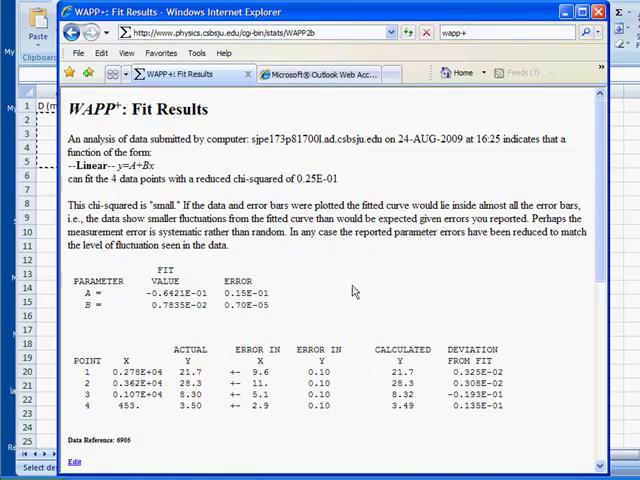
scroll("down", 3)
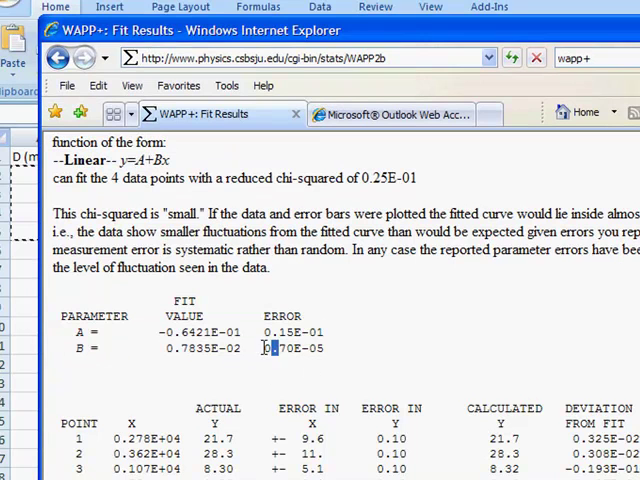
double_click(291, 348)
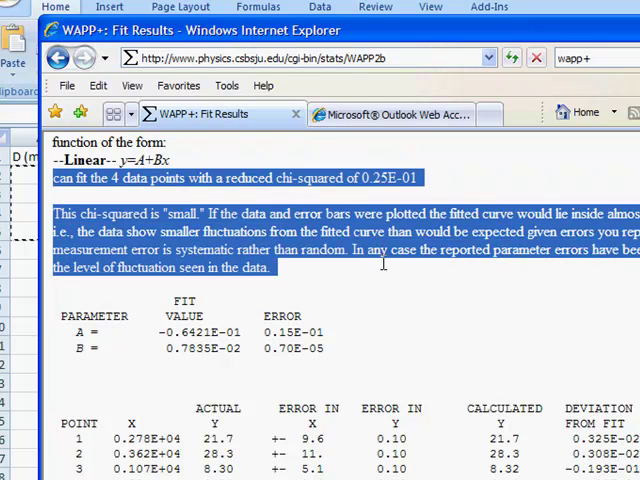
mouse_move(470, 315)
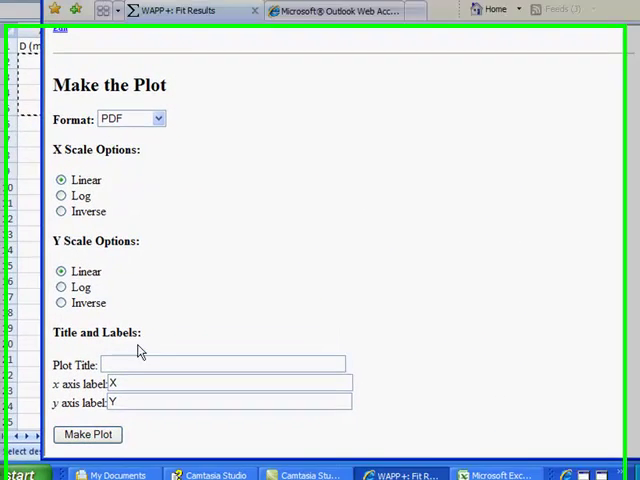
- Make the linear-axes plot of the linear fit and open it as a PDF
left_click(88, 434)
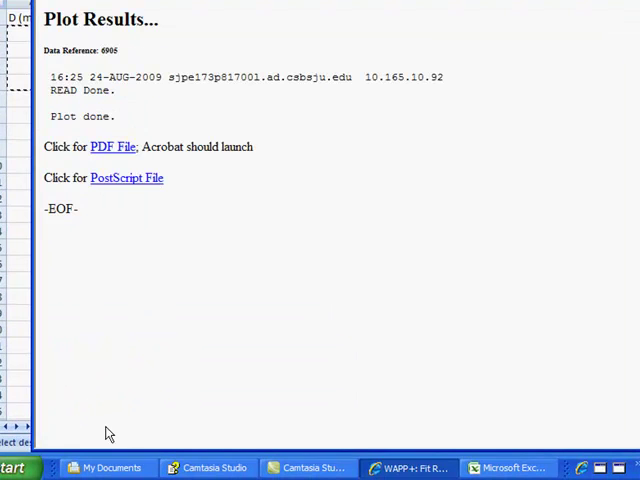
left_click(111, 147)
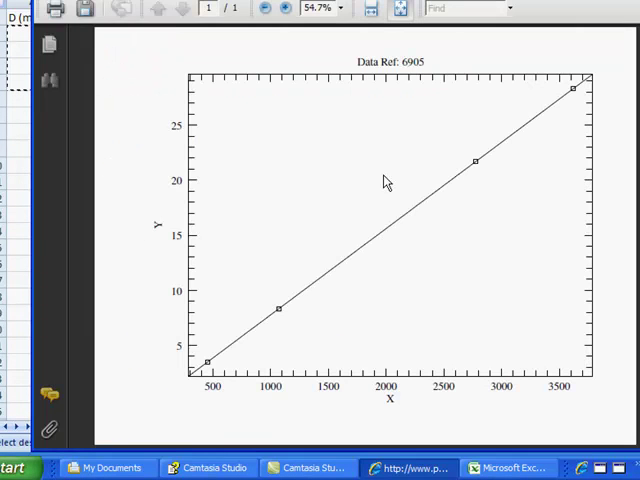
mouse_move(562, 133)
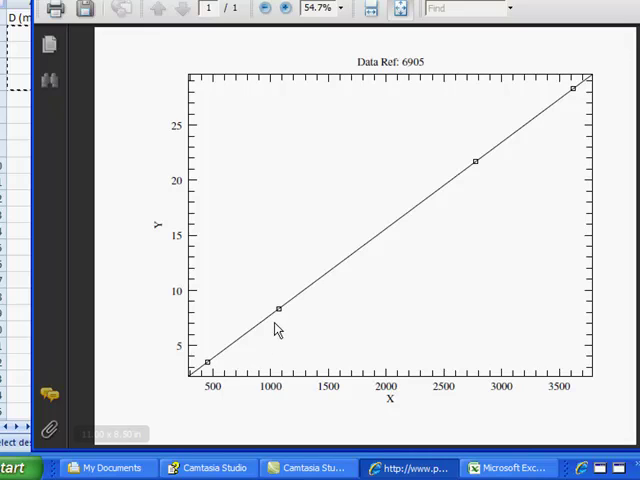
mouse_move(557, 107)
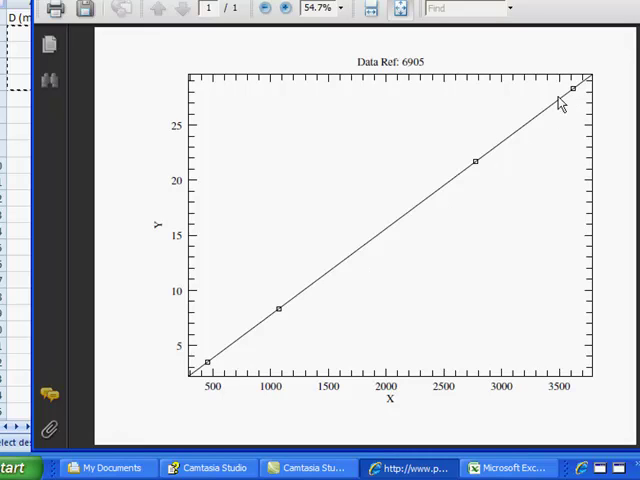
mouse_move(205, 364)
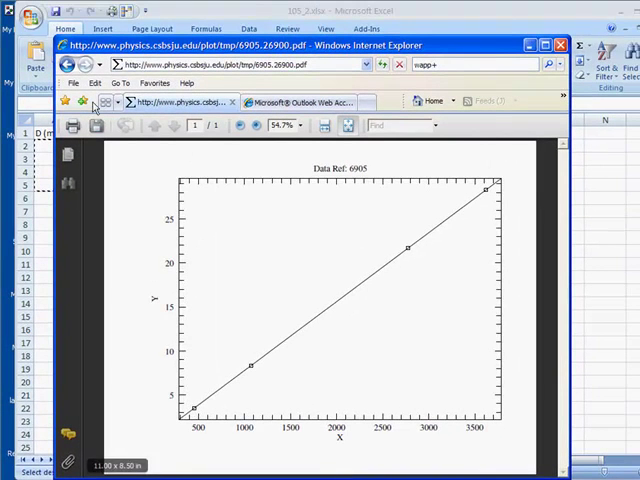
mouse_move(72, 68)
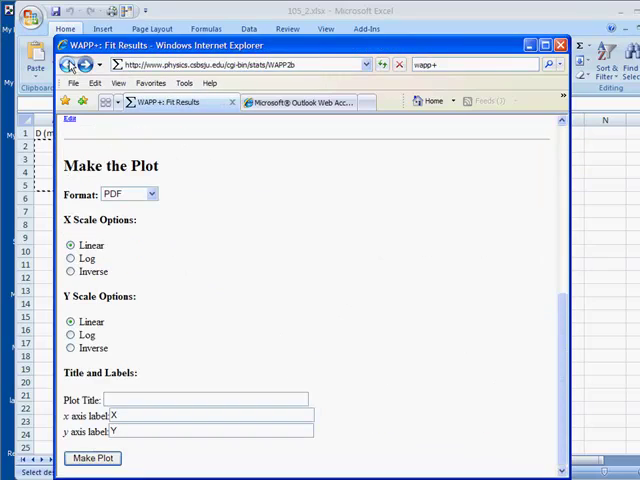
- Return to Data Entry, review column1's role options, and scroll to the fit choices
left_click(102, 458)
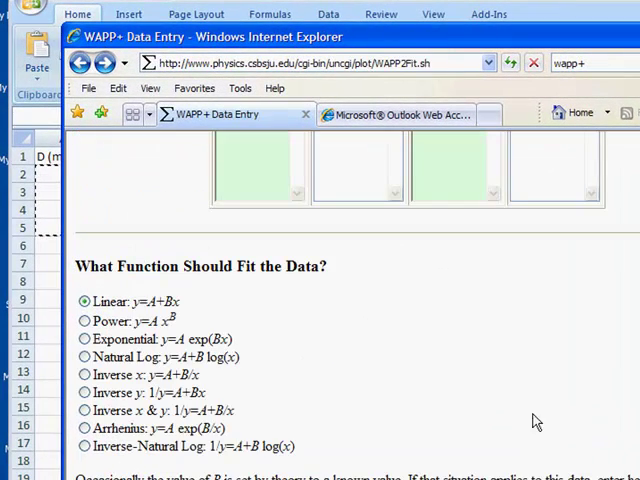
scroll("down", 3)
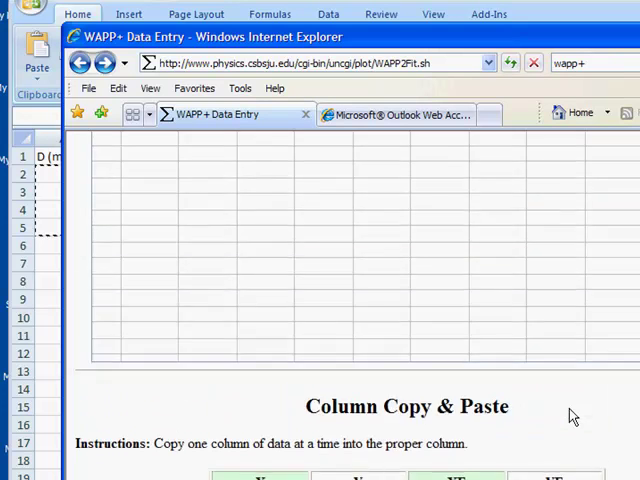
scroll("down", 3)
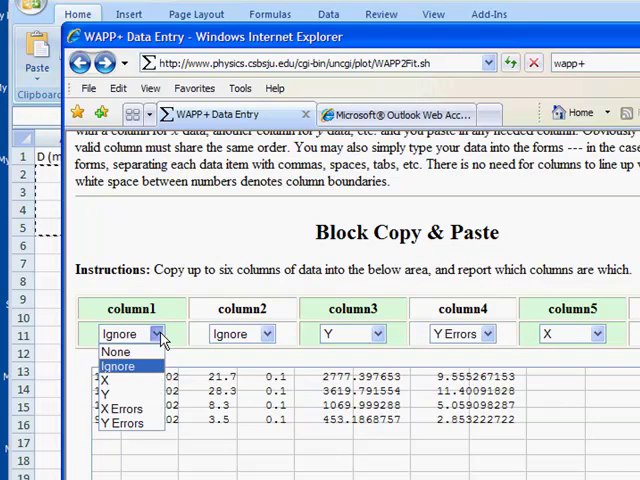
left_click(101, 379)
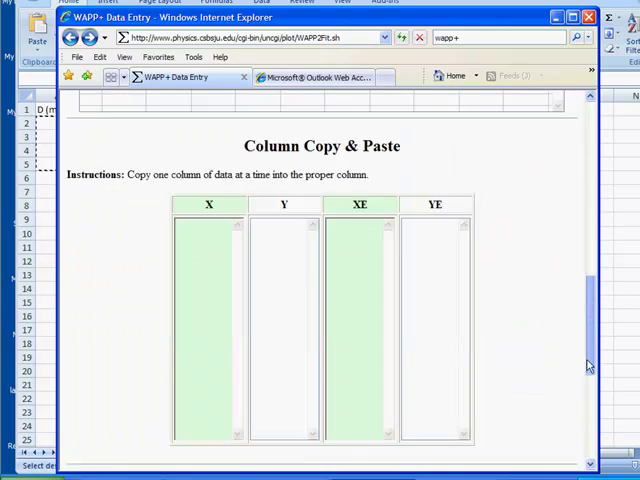
scroll("down", 3)
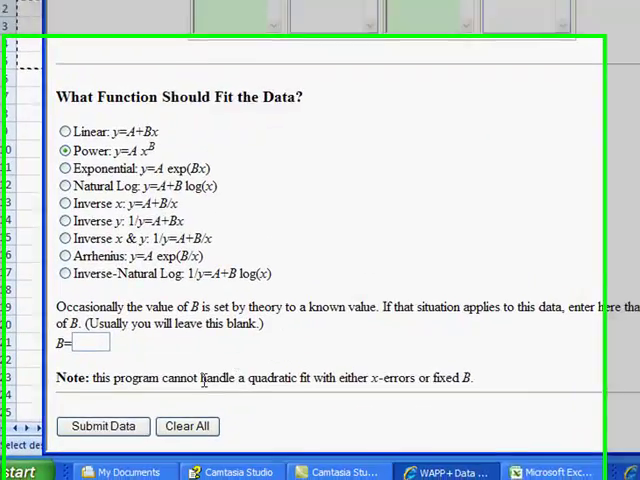
- Submit the power-law fit, yielding B = 3.018 ± 0.28E-02
left_click(104, 426)
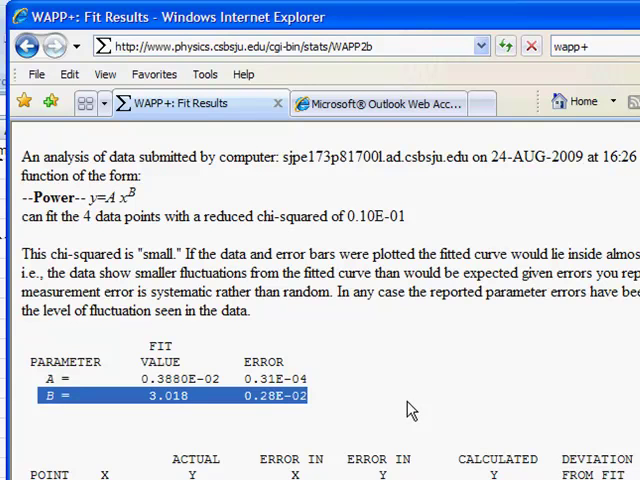
scroll("down", 3)
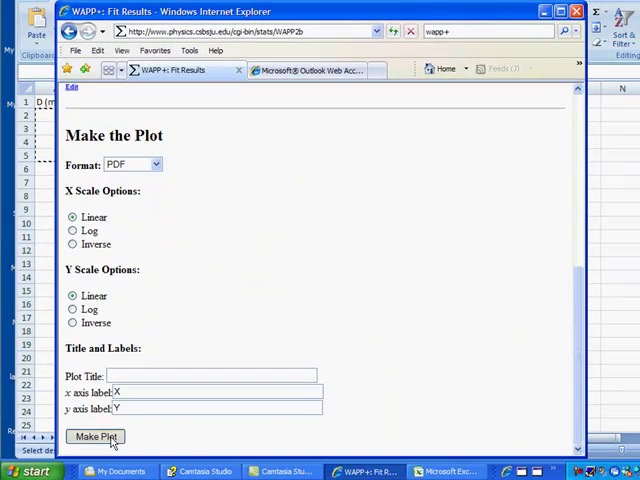
- Make the linear-axes plot of the power-law fit
left_click(101, 436)
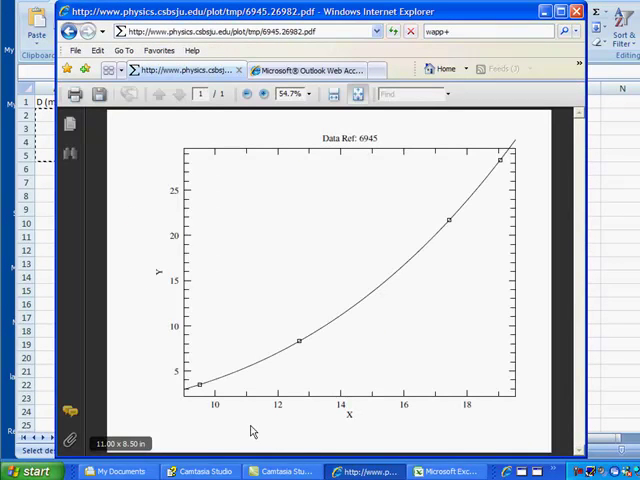
mouse_move(493, 142)
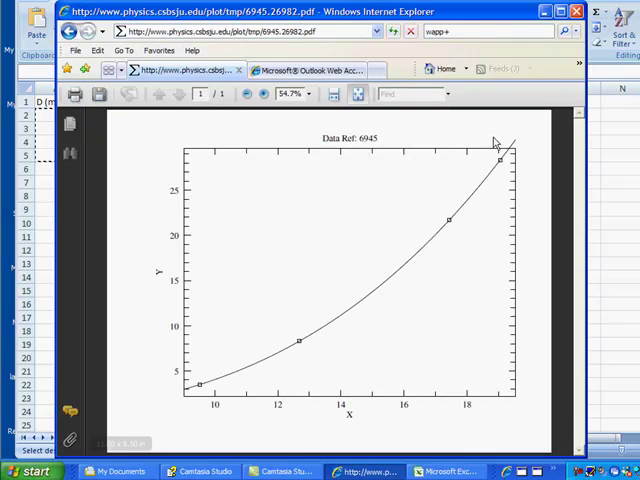
mouse_move(360, 280)
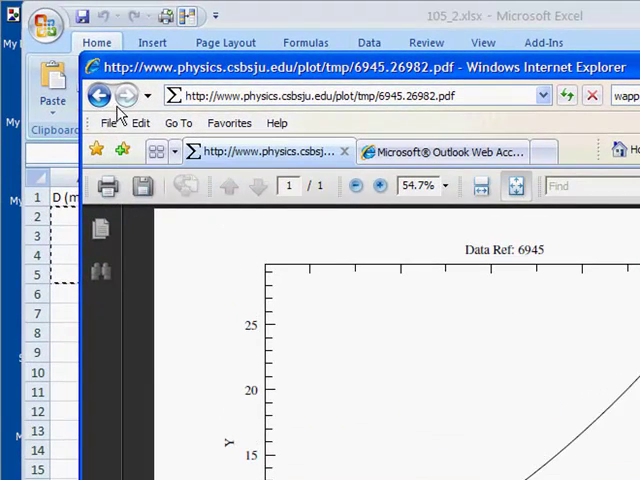
- Plot the power-law fit with log X and Y scales, then return to the settings
left_click(100, 97)
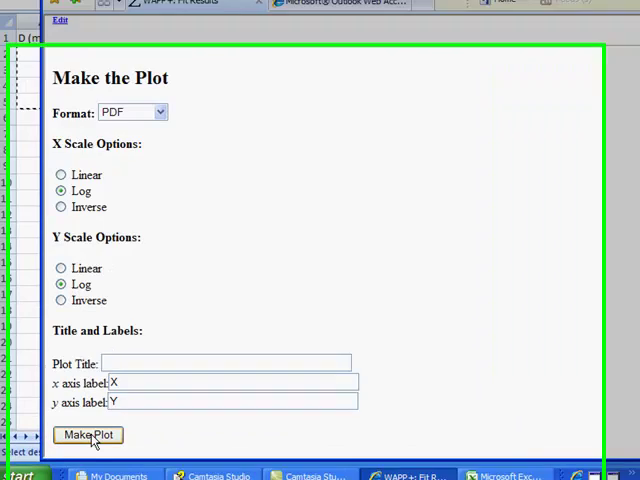
left_click(88, 434)
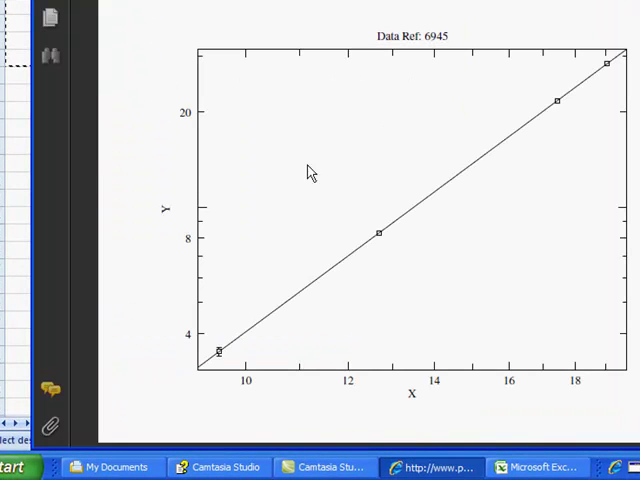
mouse_move(323, 390)
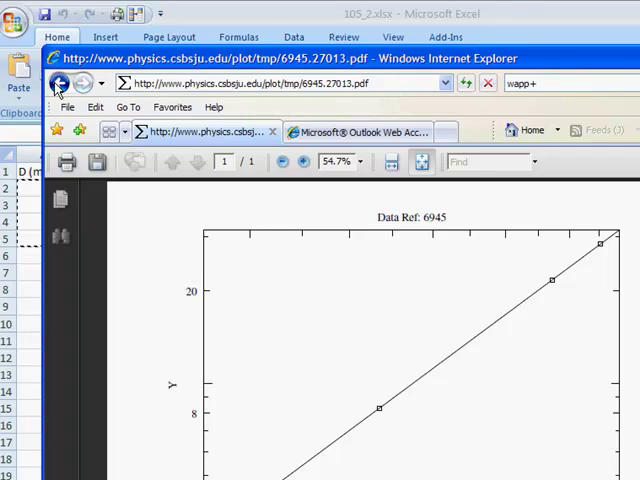
left_click(63, 83)
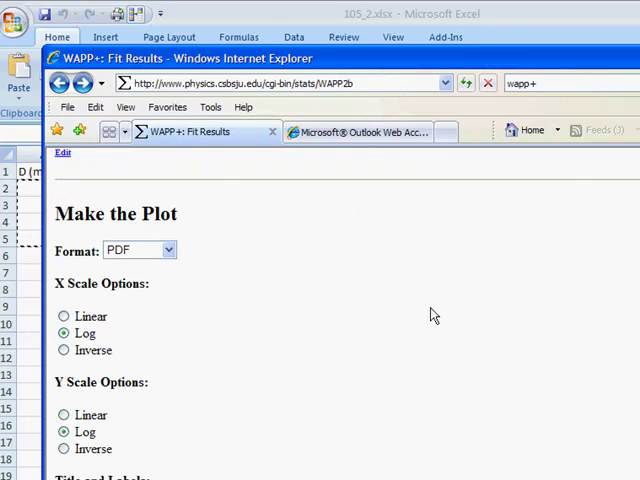